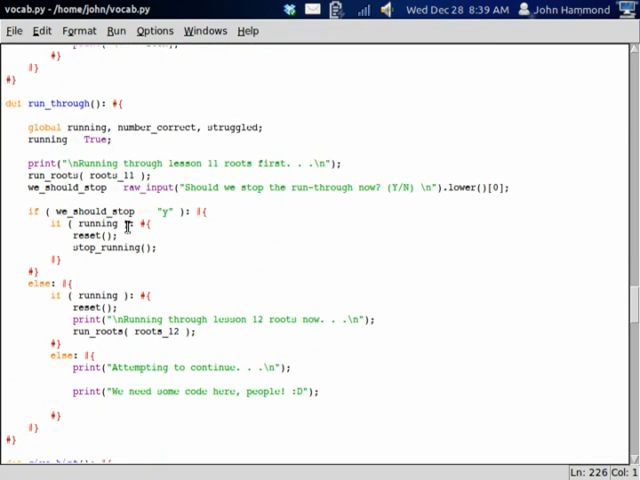
- In run_through, drop [0] from raw_input and take we_should_stop[0] only when the answer isn't empty
scroll(up, 3)
text(# This seems a little redundant, but I'll try it. . .)
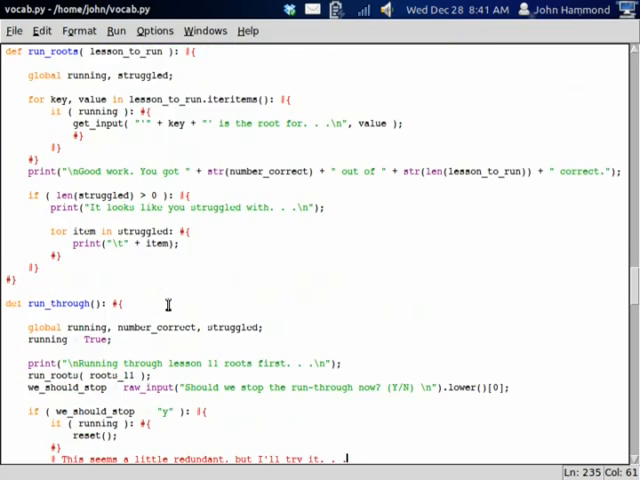
scroll(up, 3)
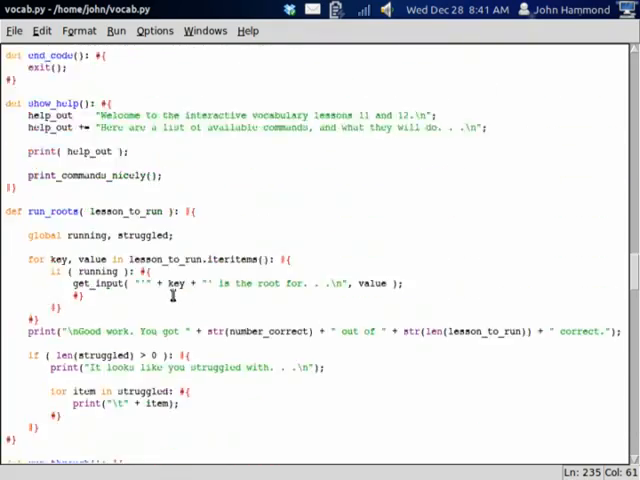
scroll(down, 3)
text(print("Done running.\n");)
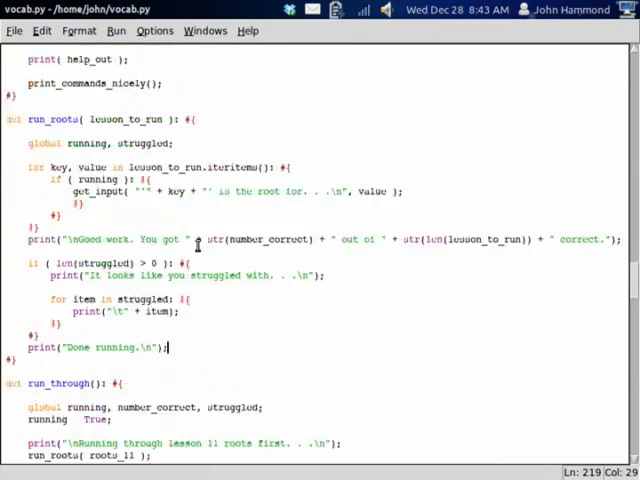
scroll(down, 3)
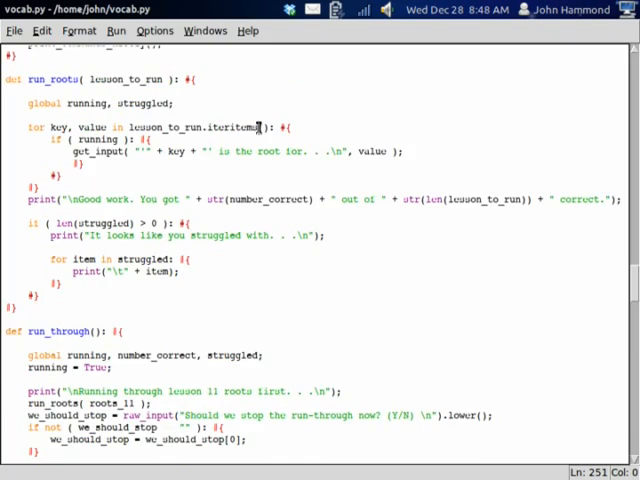
scroll(down, 3)
text(def test_to_stop():)
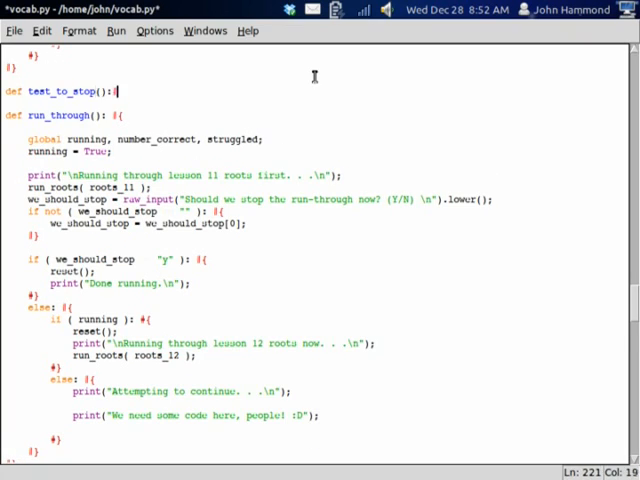
- Add def test_to_stop() and rewrite run_through to loop over agenda, calling run_roots(entry) and test_to_stop()
scroll(down, 3)
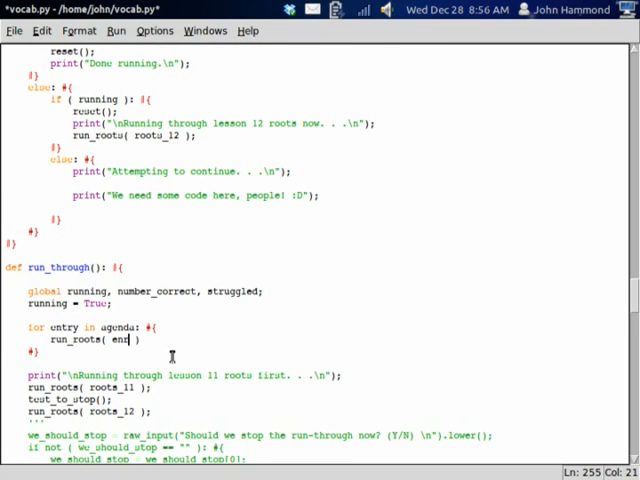
text(ry );)
text(print("All done! :D");)
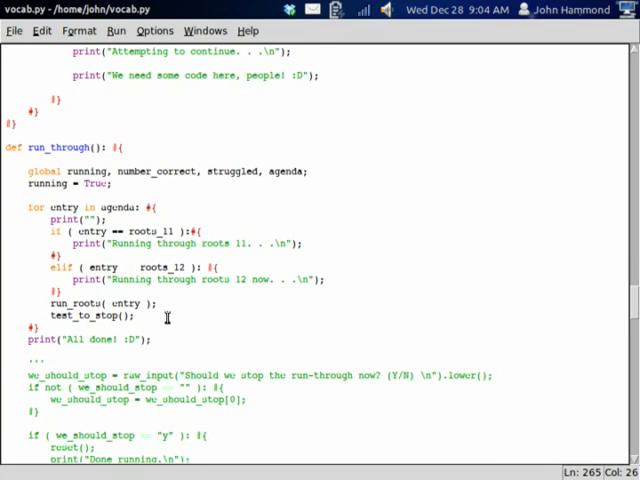
scroll(up, 3)
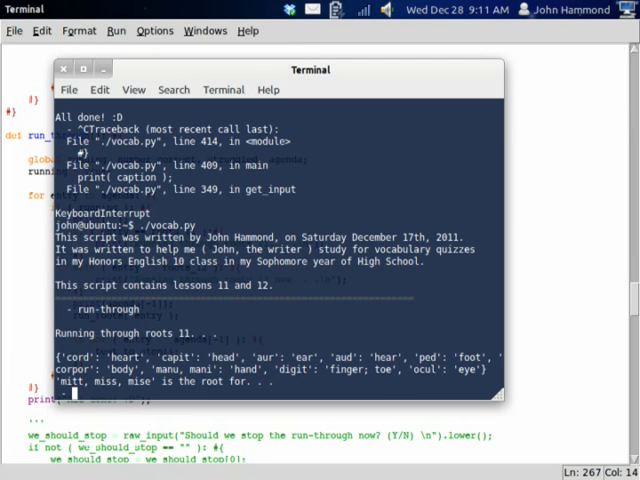
- Run ./vocab.py, enter run-through, and answer the first roots prompt
text(send)
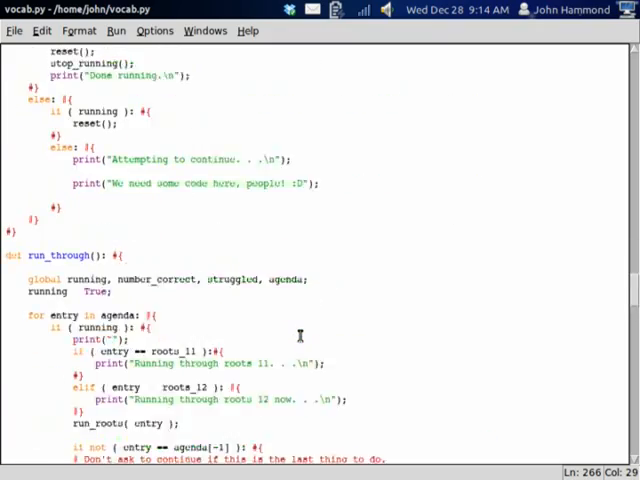
- Add 'different form of logic' planning comments and length_11/index_11, length_12/index_12 fill lines
scroll(up, 3)
text(# We could of course hard code it... but that's bad!)
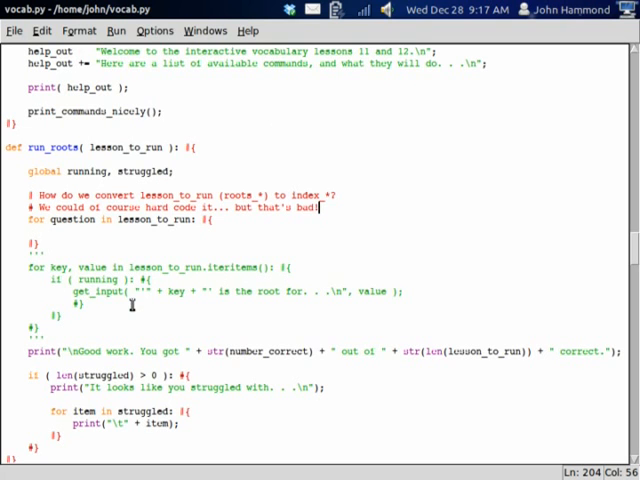
text(# What if we use a different form of logic? What)
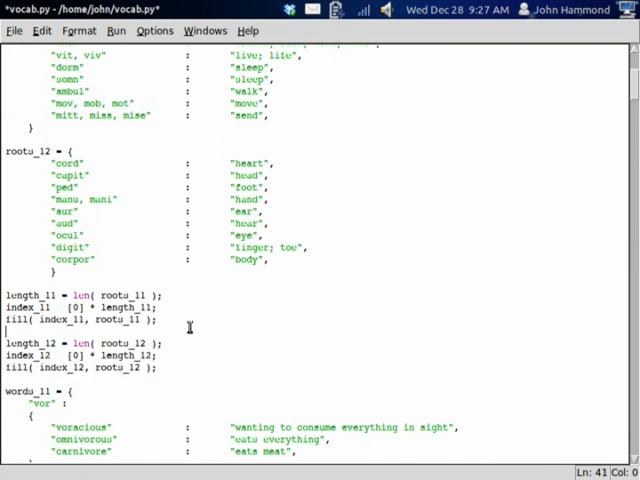
text(pad)
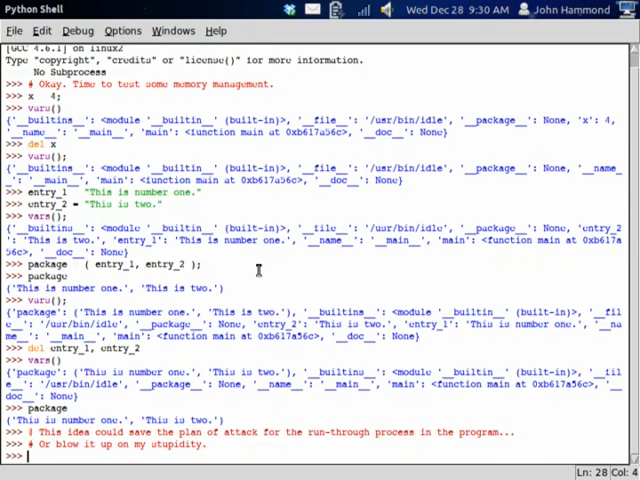
- Test package = (entry_1, entry_2) in the shell, then save the backup script
click(15, 30)
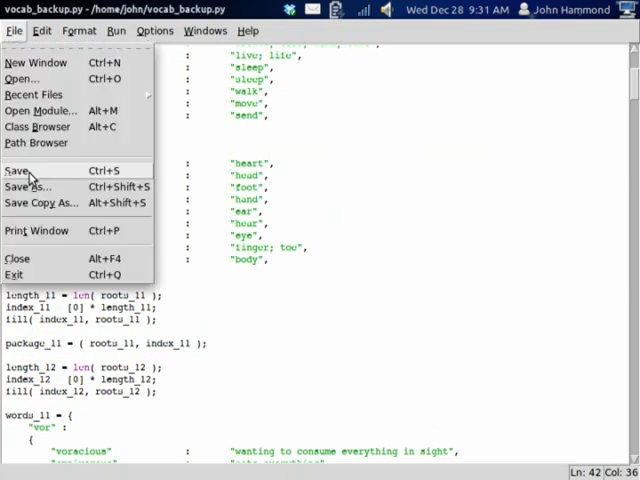
click(16, 170)
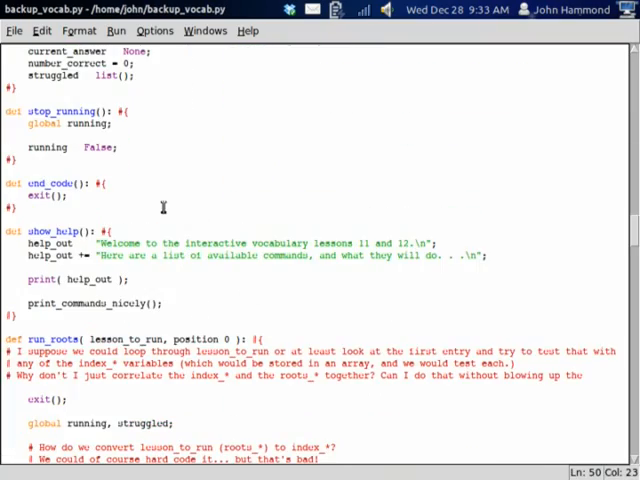
- Make run_roots take package, unpacking lesson_to_run = package[0] and indexed_lesson = package[1]
scroll(down, 3)
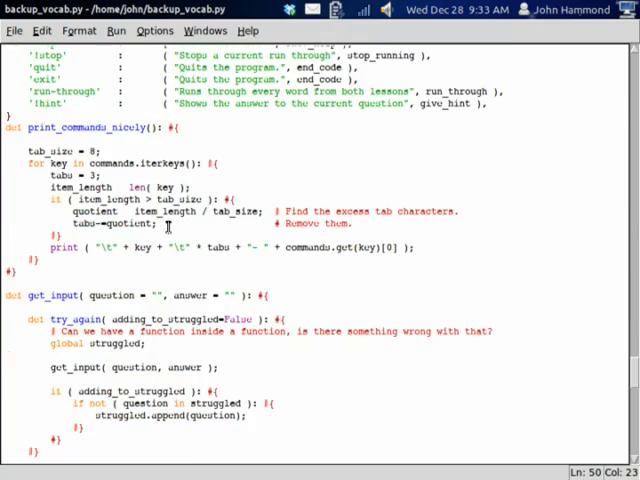
scroll(down, 3)
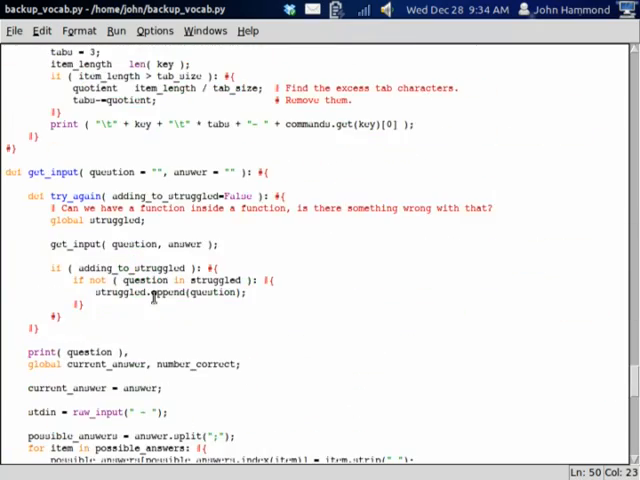
scroll(down, 3)
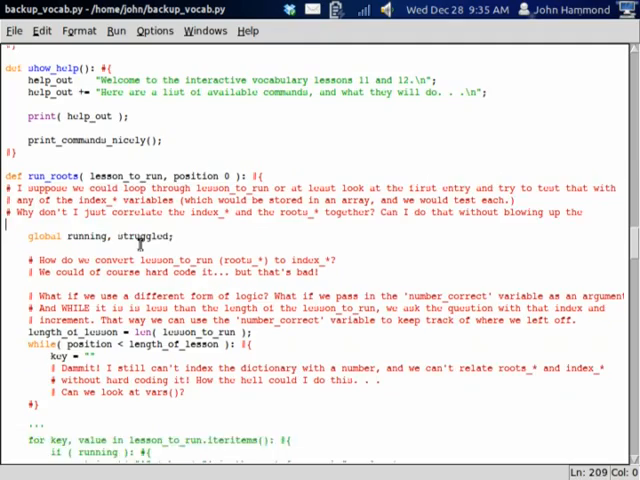
scroll(down, 3)
text(# How will we know what package its in, without looping through)
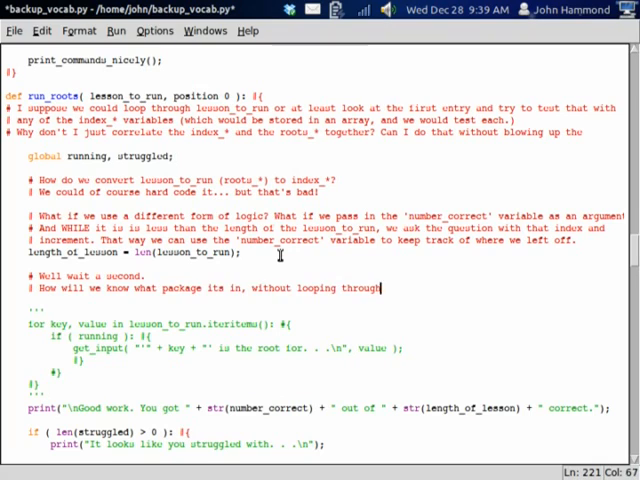
text(all the packages?)
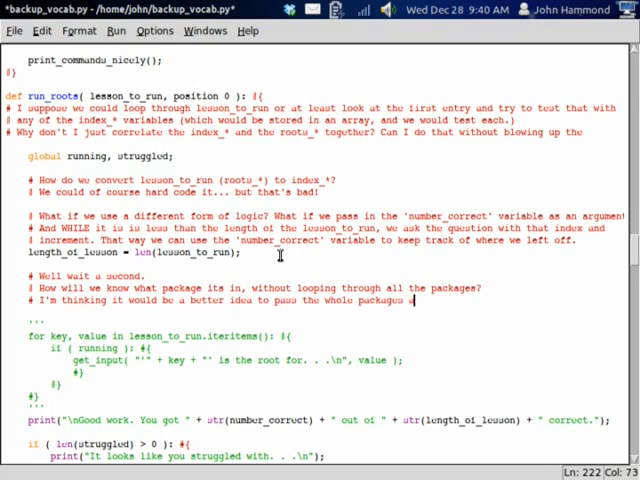
- Add a while (position < length_of_lesson) loop picking questions from indexed_lesson
scroll(down, 3)
text(lesson_to_run = package[0];)
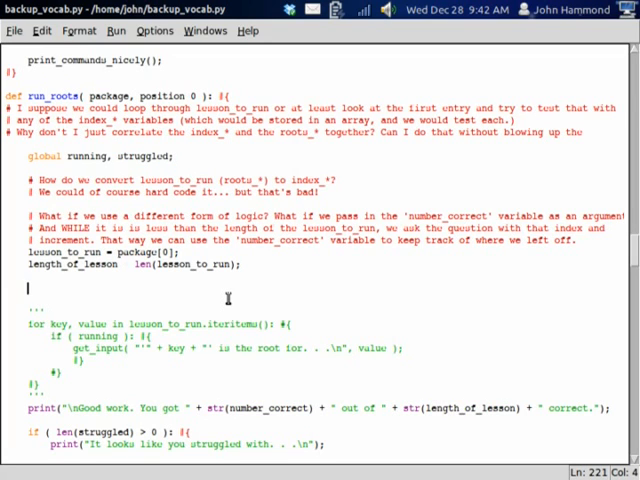
text(while ( position < ))
text(if ( run )
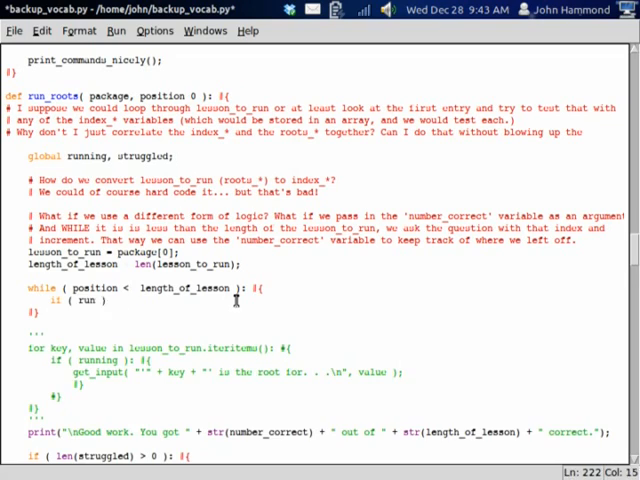
text(key)
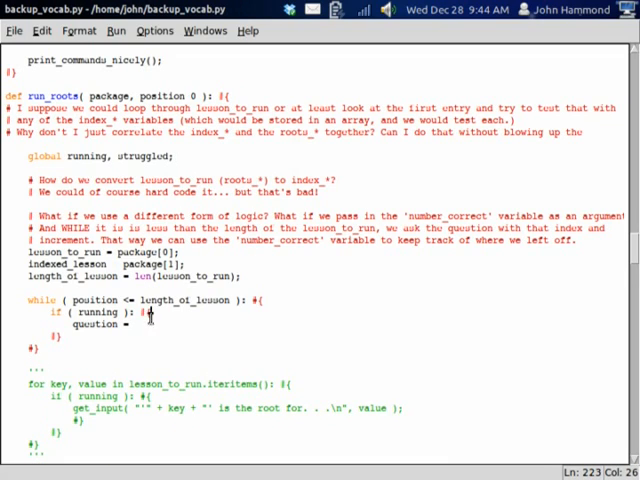
text(indexed_lesson)
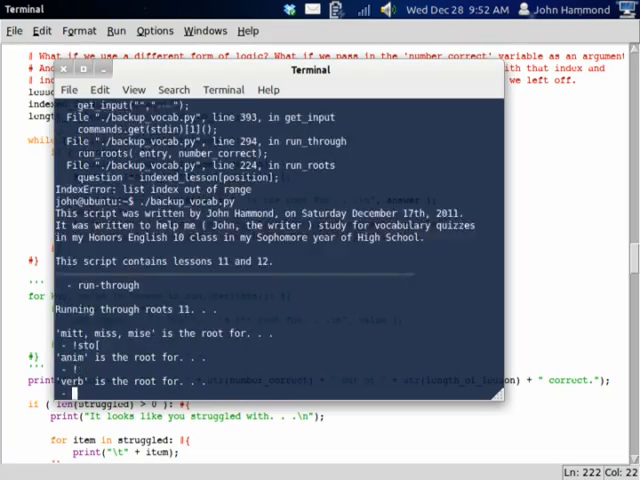
- Remove position=0 from the run_roots definition, leaving run_roots(package)
text(send)
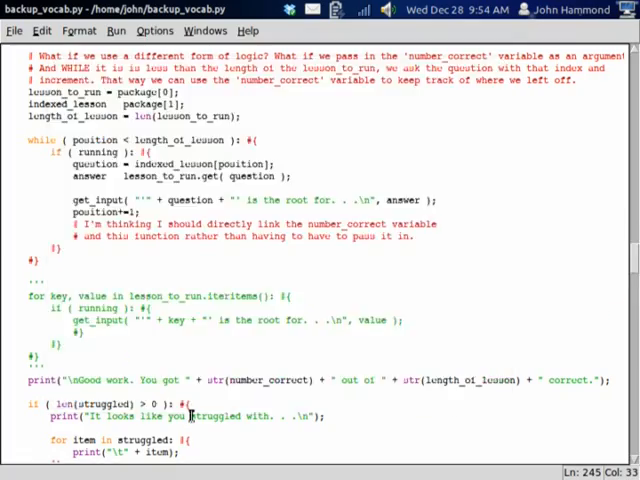
scroll(down, 3)
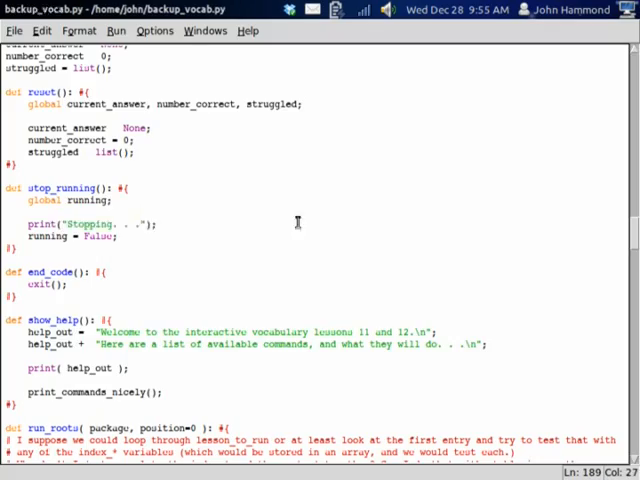
scroll(down, 3)
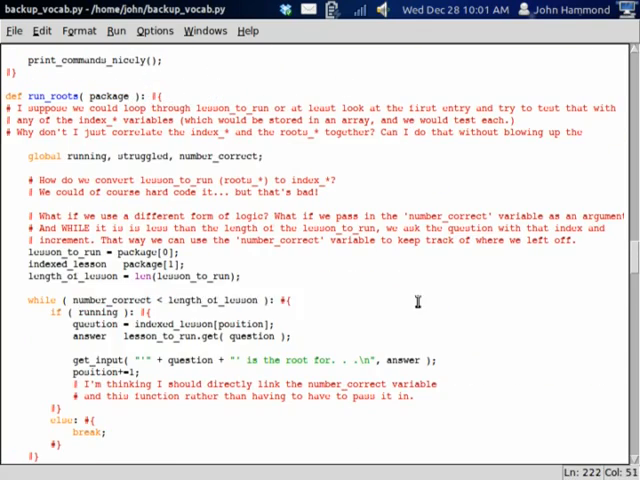
scroll(down, 3)
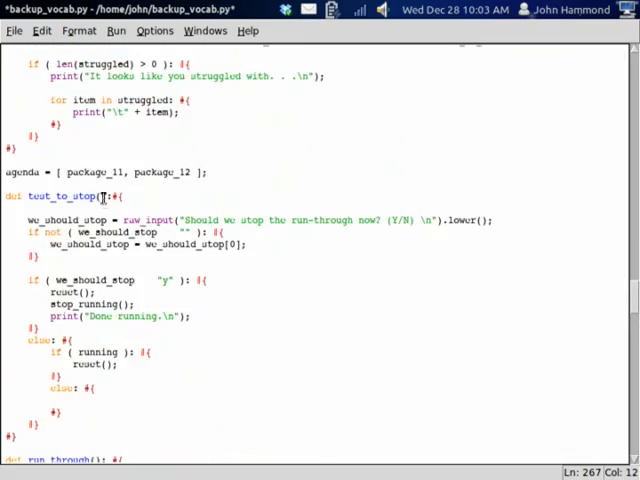
- Use indexed_lesson[number_correct], comment out position+=1, and print lesson_to_run and length_of_lesson
scroll(down, 3)
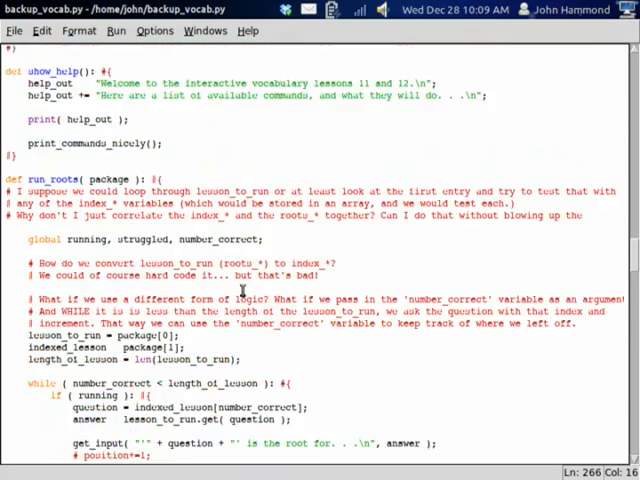
scroll(down, 3)
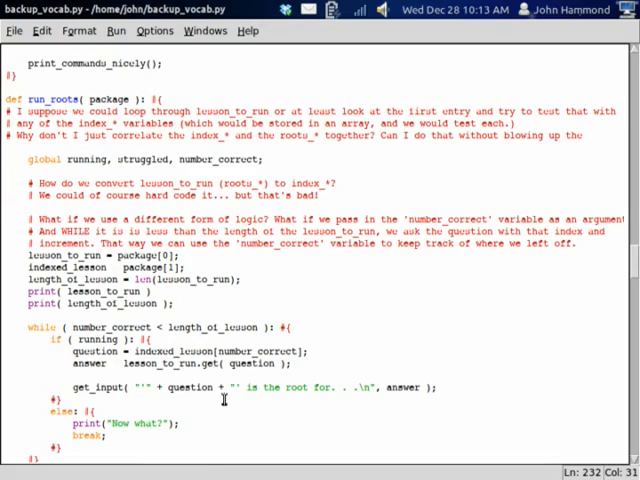
scroll(down, 3)
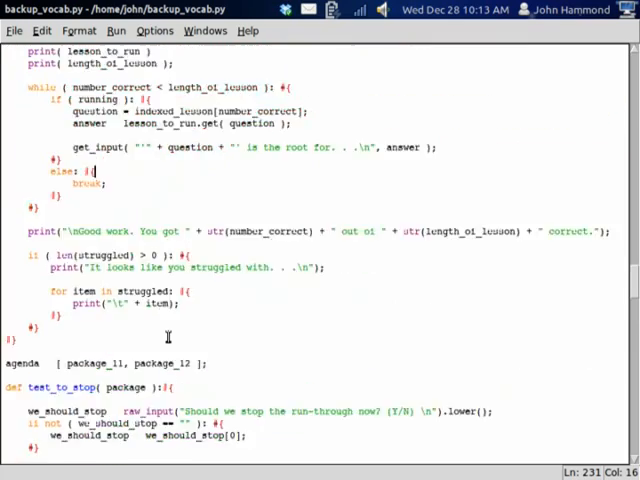
- Run ./backup_vocab.py, answer a few roots 11 questions, then enter !stop
scroll(down, 3)
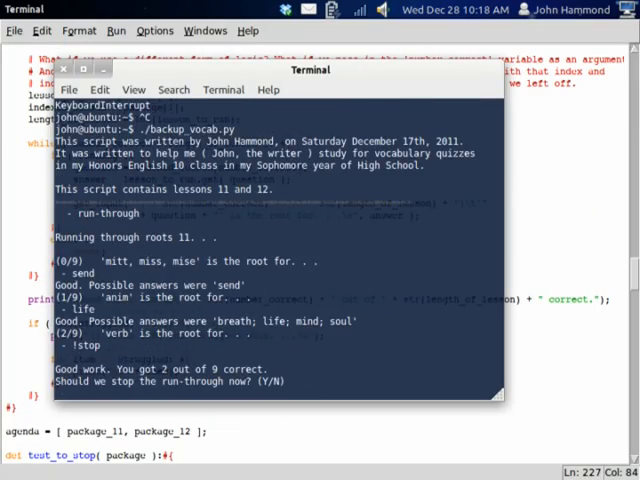
- Answer n, then define run_through(package=None) with an if not (package == None): pass block
text(not (package == None ): #{)
text(pass;)
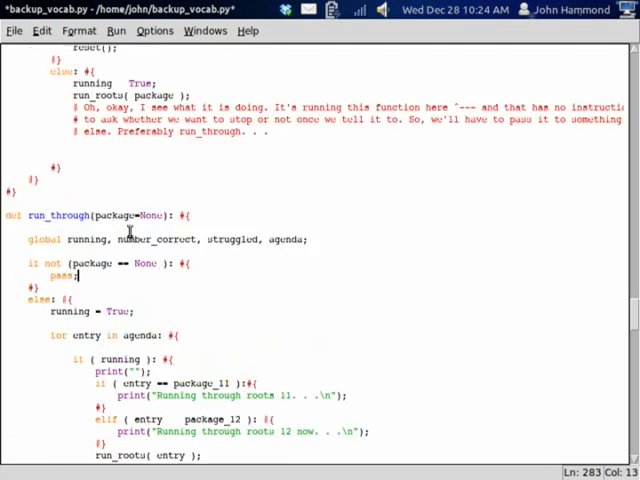
- Replace pass with test_to_stop( package ) after run_roots, adding notes about stop_running
scroll(up, 3)
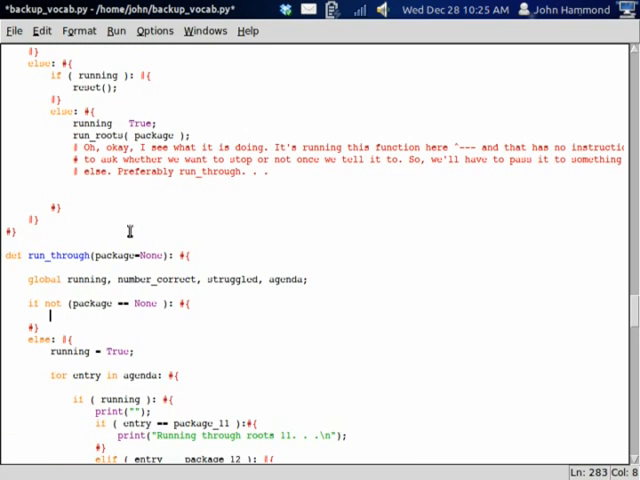
scroll(down, 3)
text(# Oh yeah, because the running variable hasn't been turned false yet,)
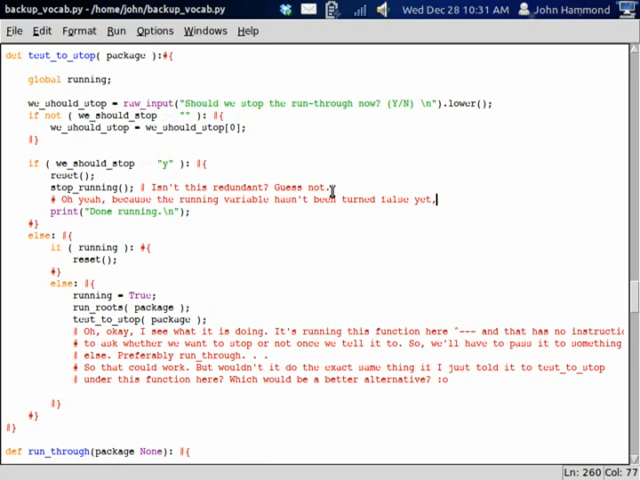
- Route test_to_stop through run_through( package ), commenting that the last lesson has no recall event
click(115, 31)
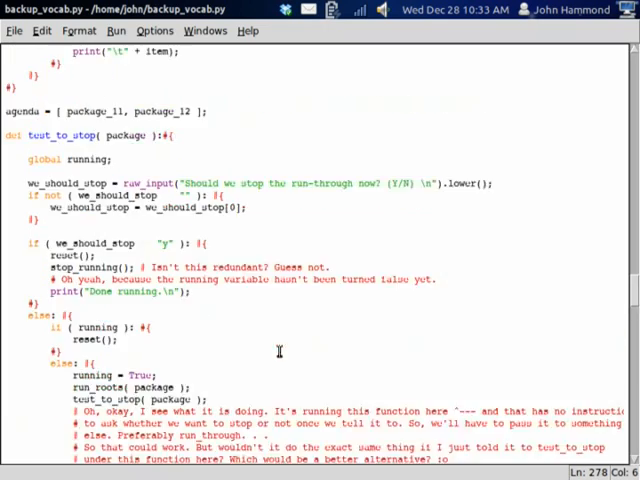
scroll(down, 3)
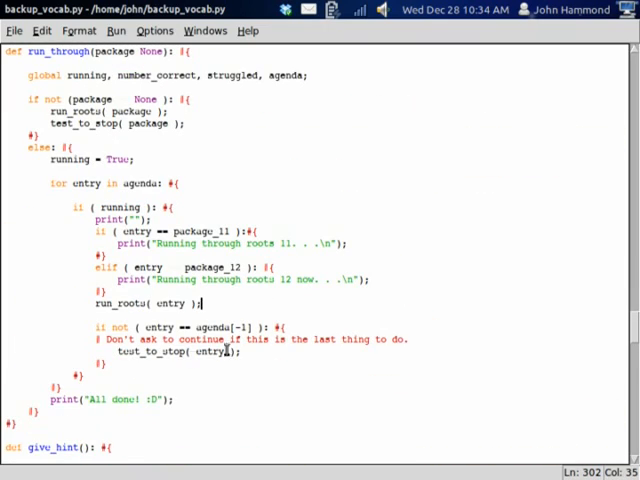
text(# This is the problem right here. The last lesson has no event to recall the function to ask to)
text(run_through( package );)
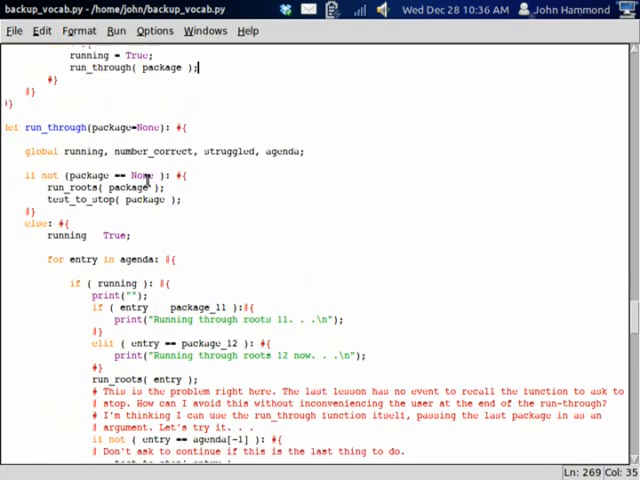
scroll(down, 3)
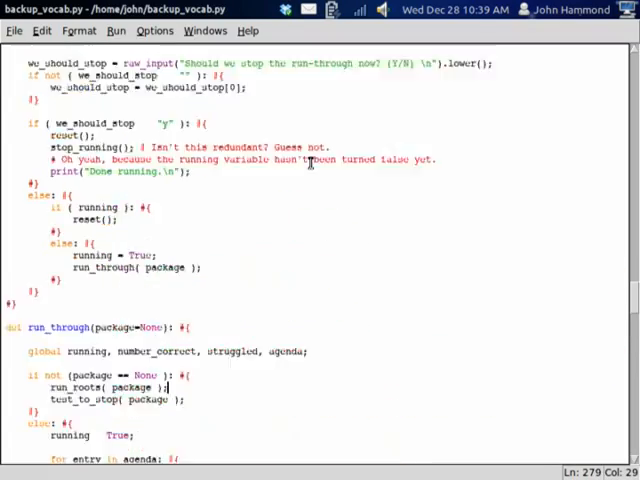
- Strip the notes beside stop_running(); in test_to_stop and save the script with Ctrl+S
scroll(down, 3)
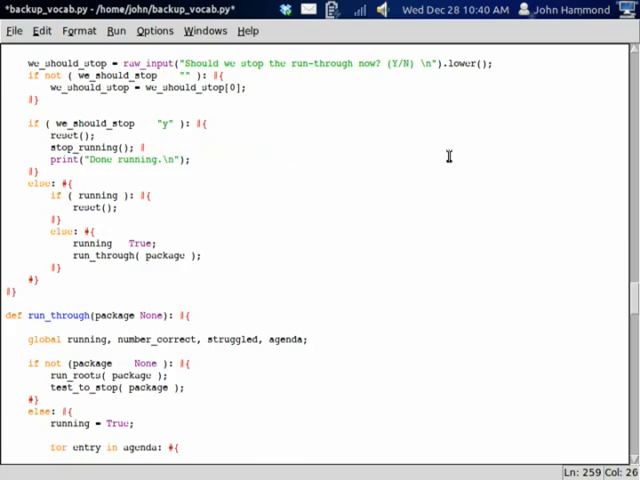
scroll(down, 3)
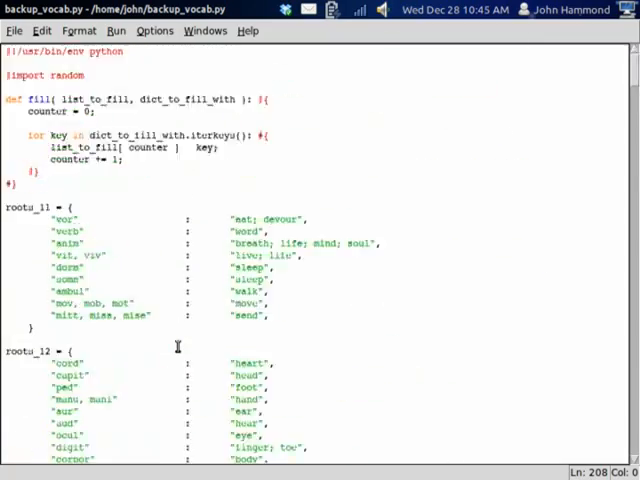
- Write run_words(package=None) with nested iteritems loops, then call run_words(words_11) before exit()
scroll(down, 3)
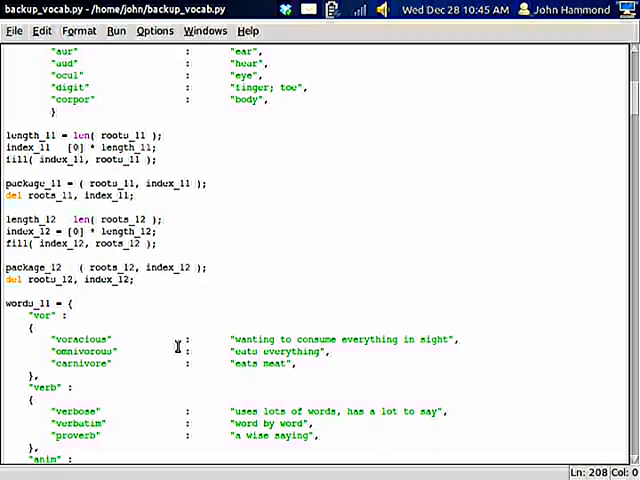
scroll(down, 3)
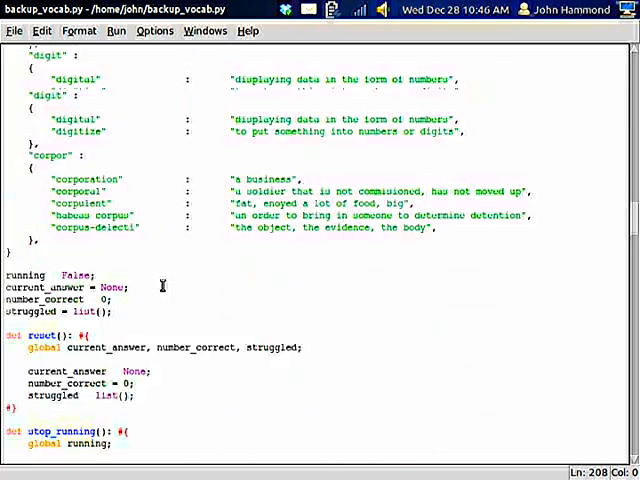
scroll(down, 3)
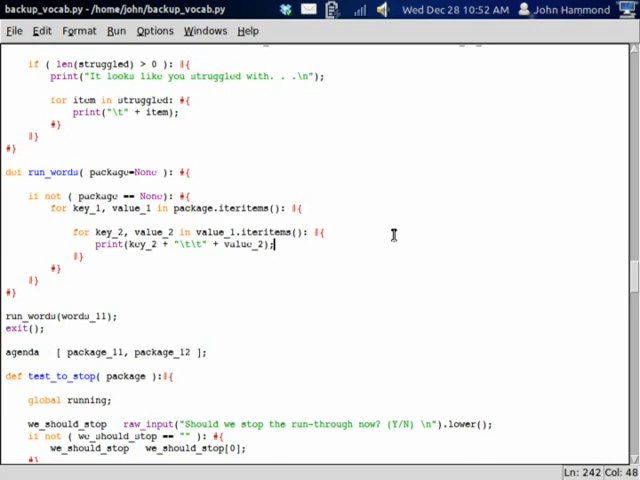
- Drop the vars() trial, start run_words with total = list(), and append value_1 in the loop
scroll(up, 3)
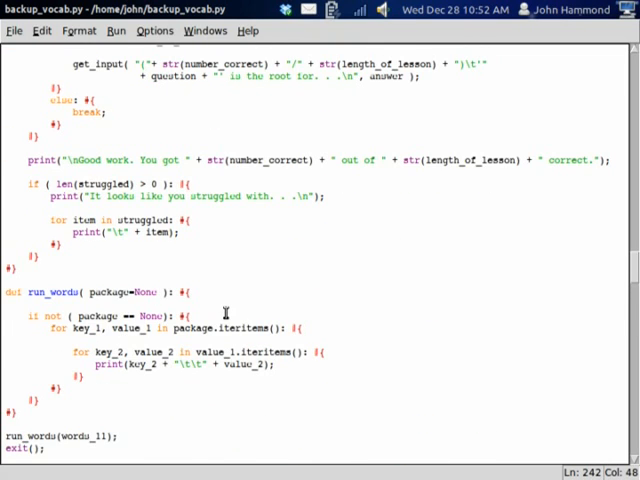
scroll(down, 3)
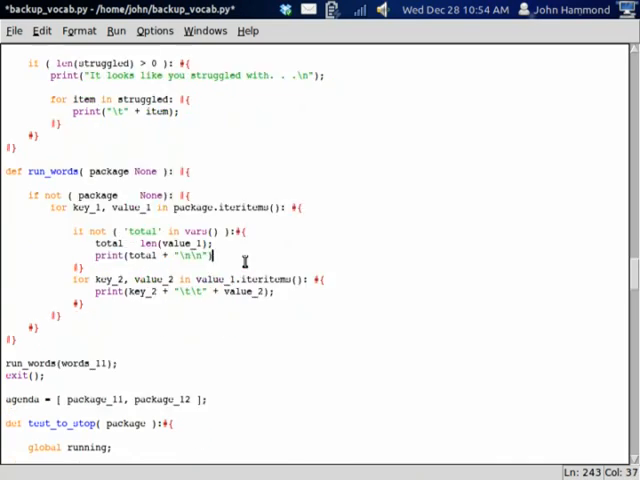
scroll(down, 3)
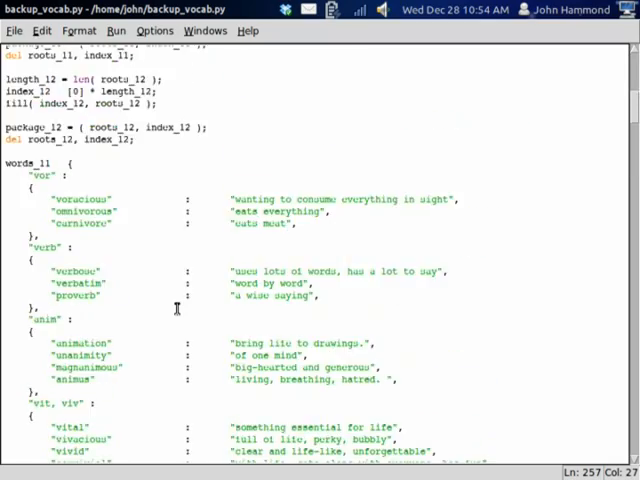
scroll(down, 3)
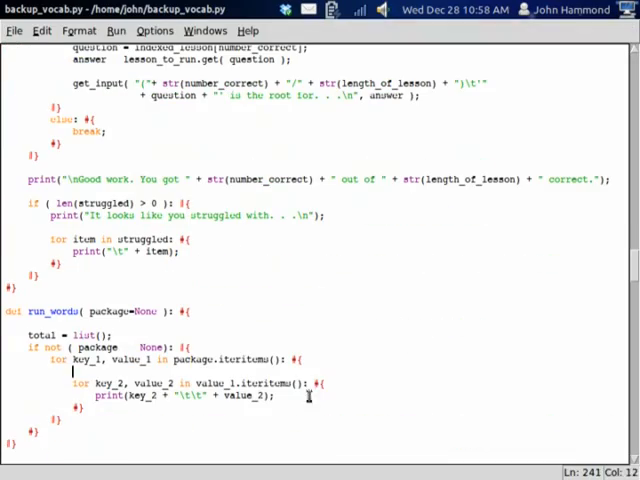
text(total.append(value_1))
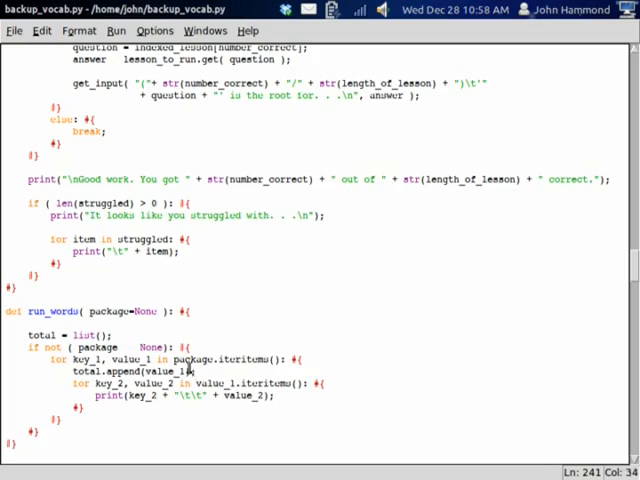